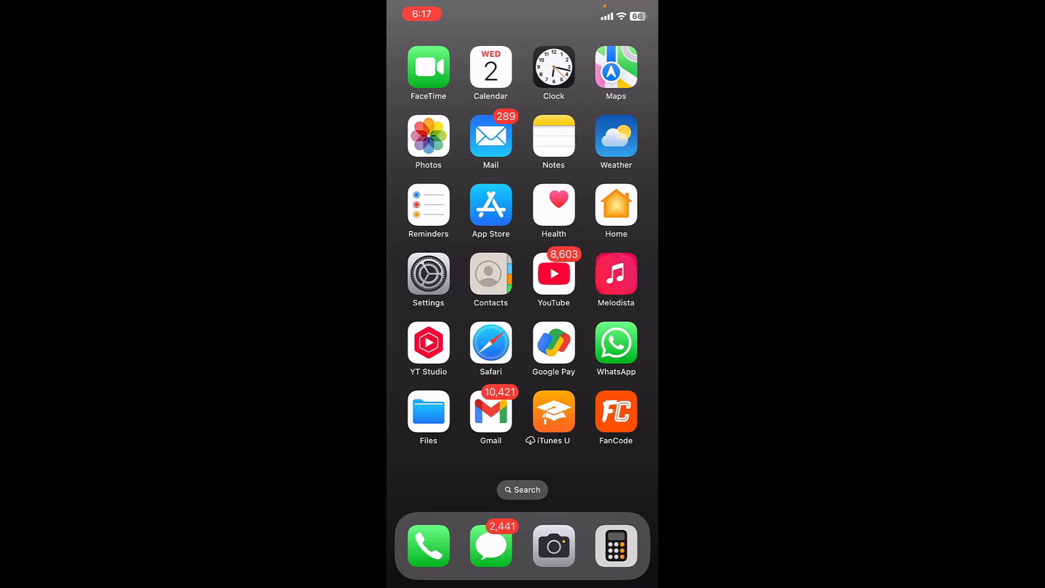
# Step: Launch YouTube and bring up sharing options for the mouse-fix video
pyautogui.click(553, 273)
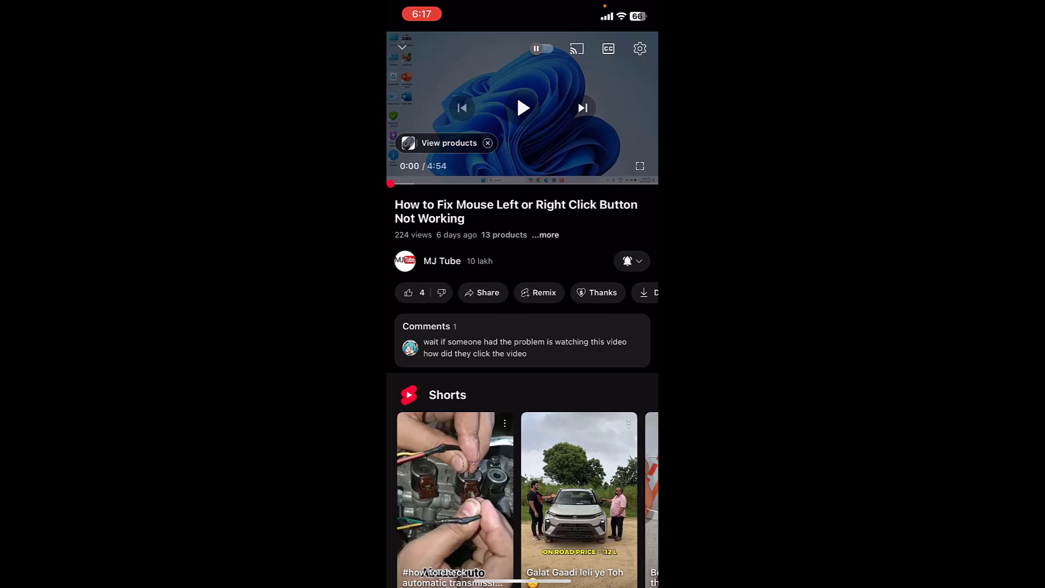
pyautogui.click(483, 292)
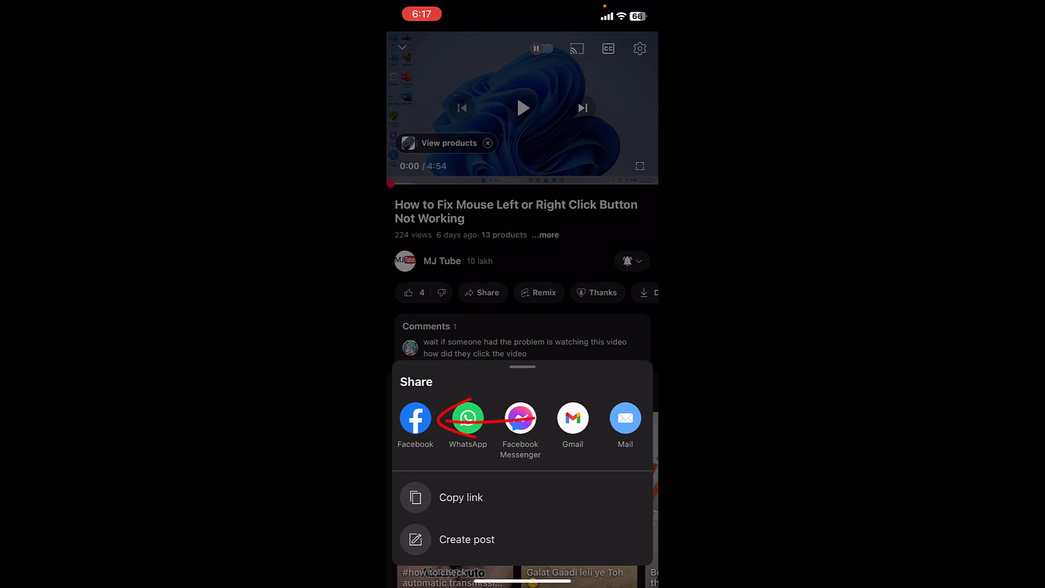
# Step: Share the video link to Facebook, creating an MJ MJ post draft with its thumbnail preview
pyautogui.click(466, 538)
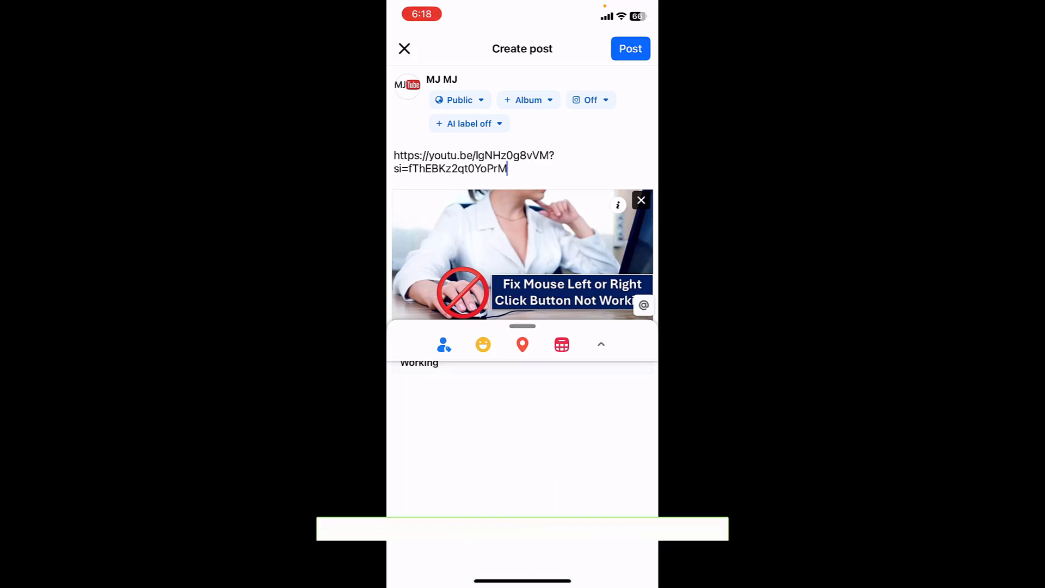
# Step: Publish the video link post to the MJ MJ page feed
pyautogui.click(630, 49)
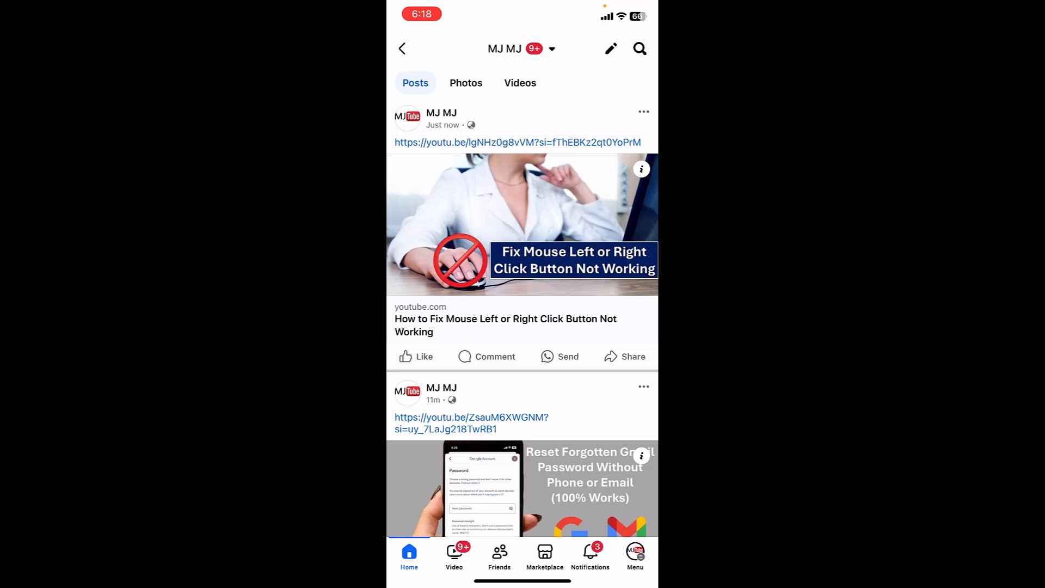
# Step: Start a fresh, empty post composer over the page feed
pyautogui.click(634, 356)
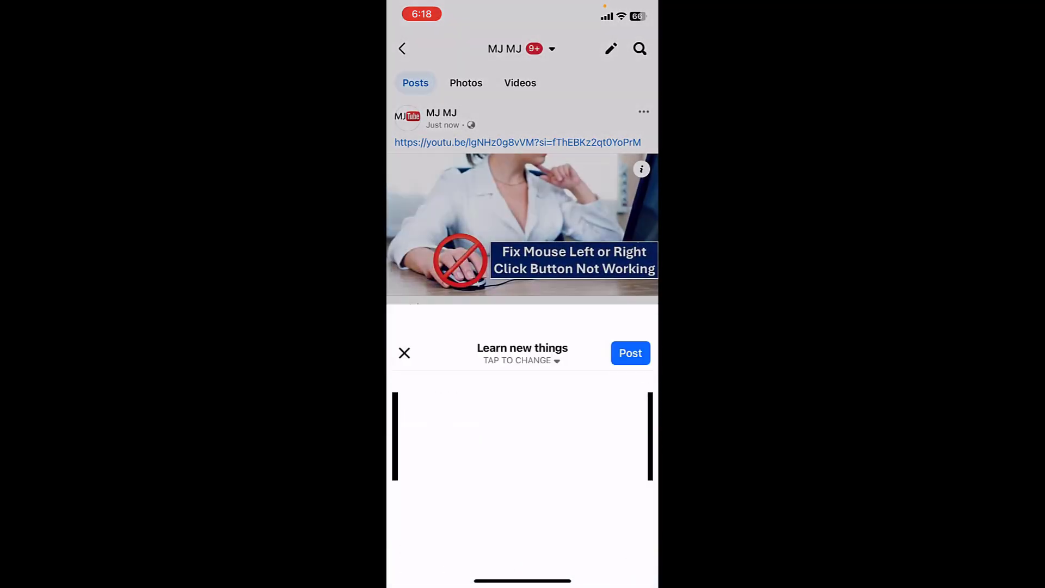
# Step: Discard the empty composer and return to the iOS Home Screen
pyautogui.click(630, 353)
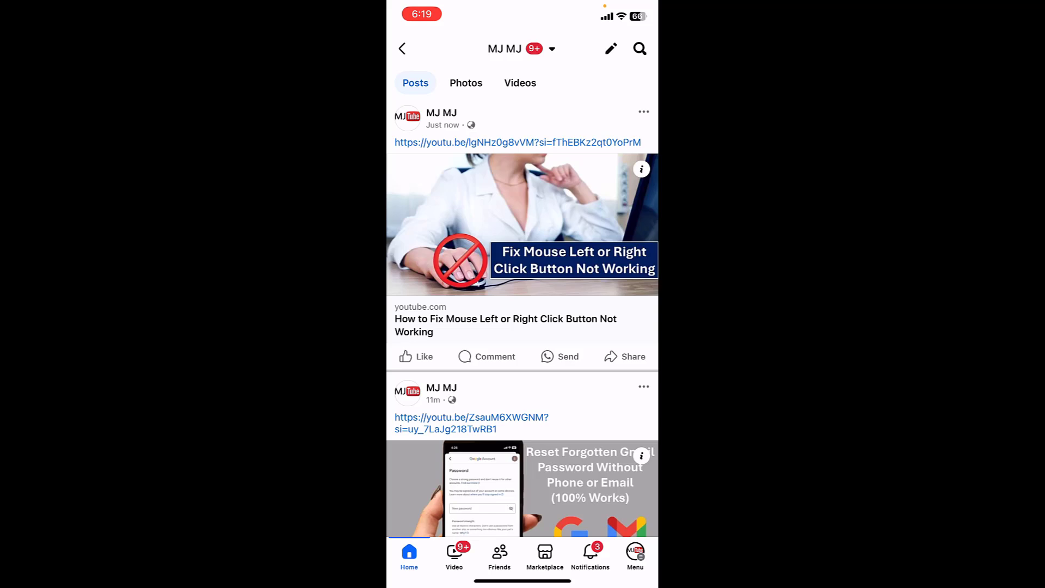
pyautogui.press('home')
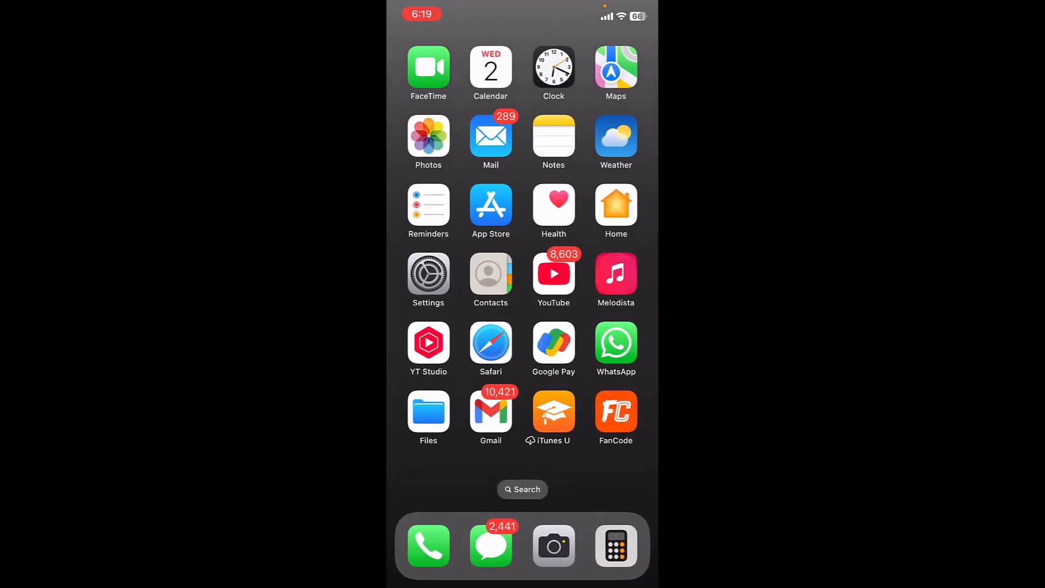